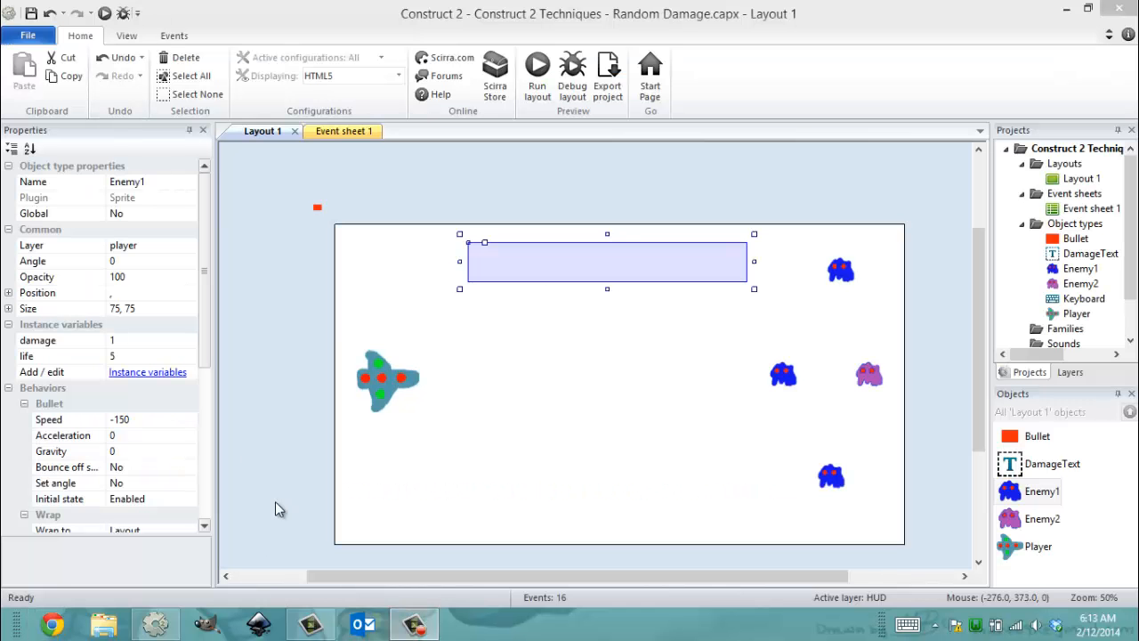
mouse_move(376, 187)
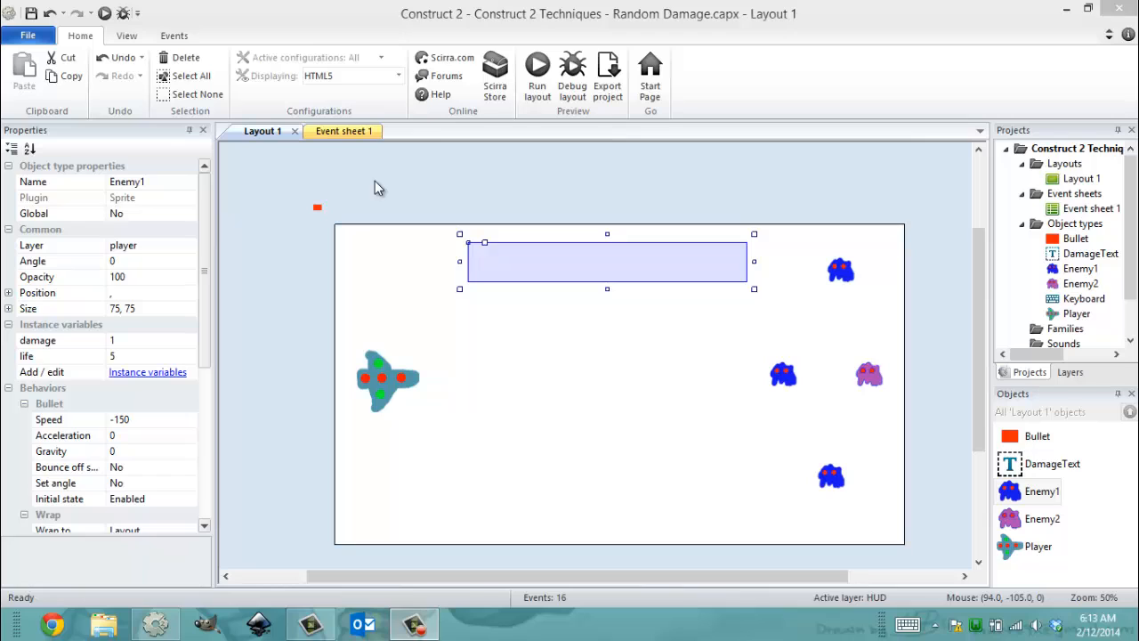
Deselect the layout text box and switch to Event sheet 1 showing the bullet damage events.
click(374, 184)
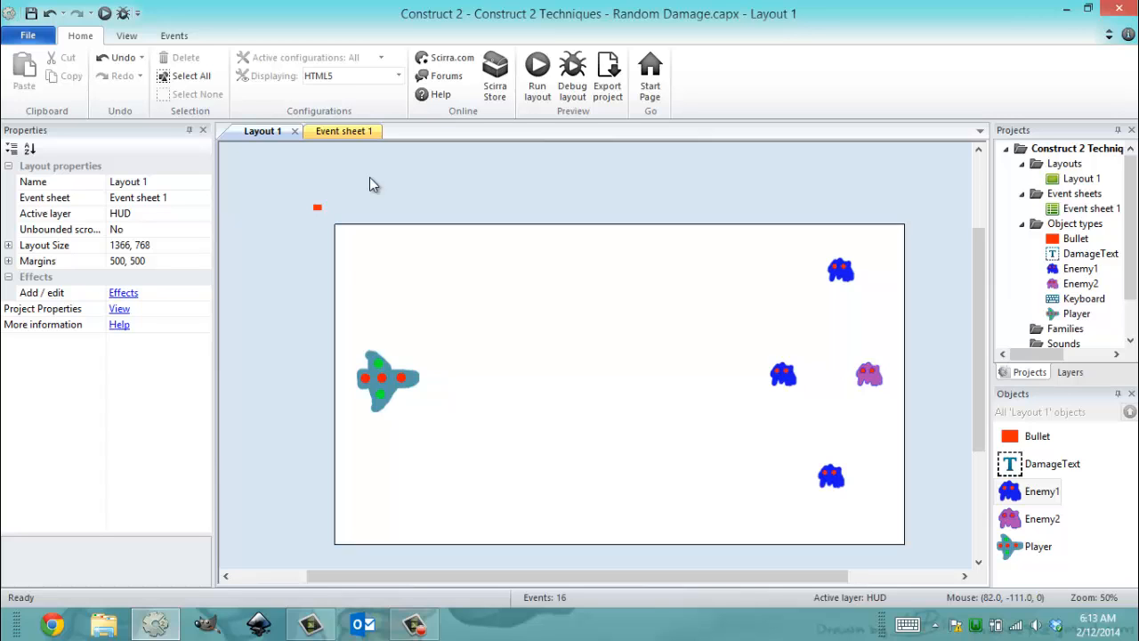
click(331, 131)
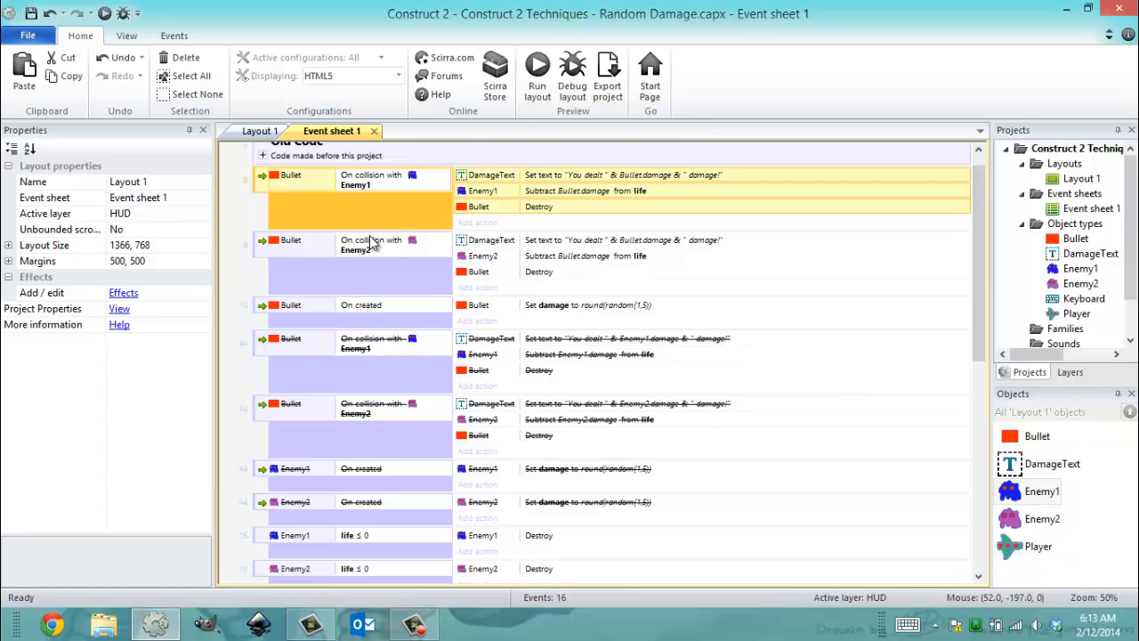
click(374, 342)
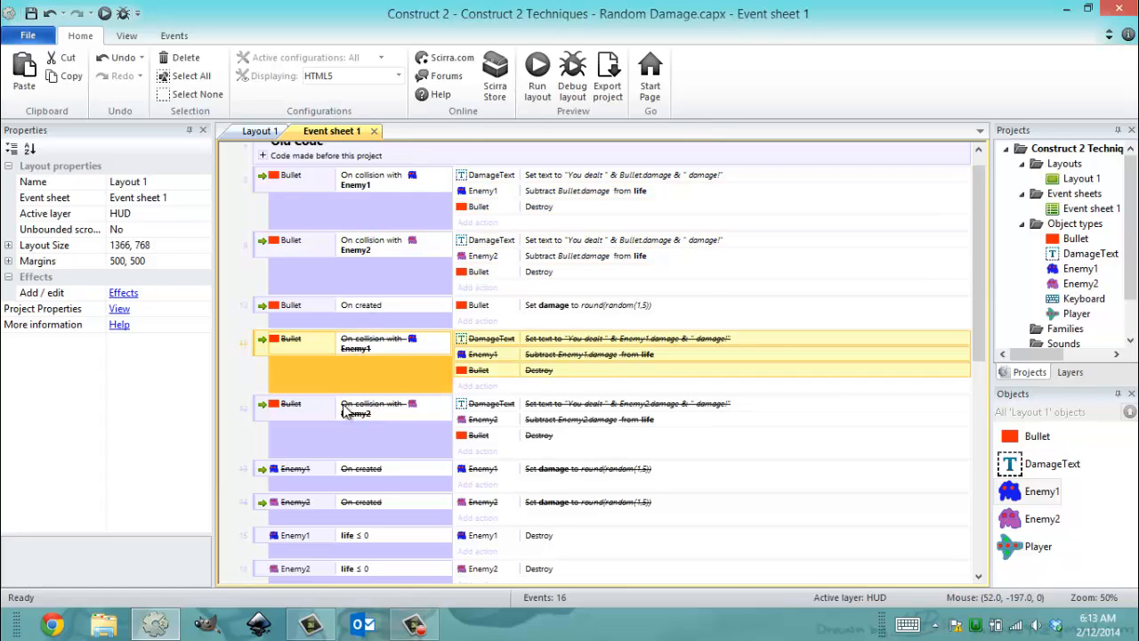
click(360, 305)
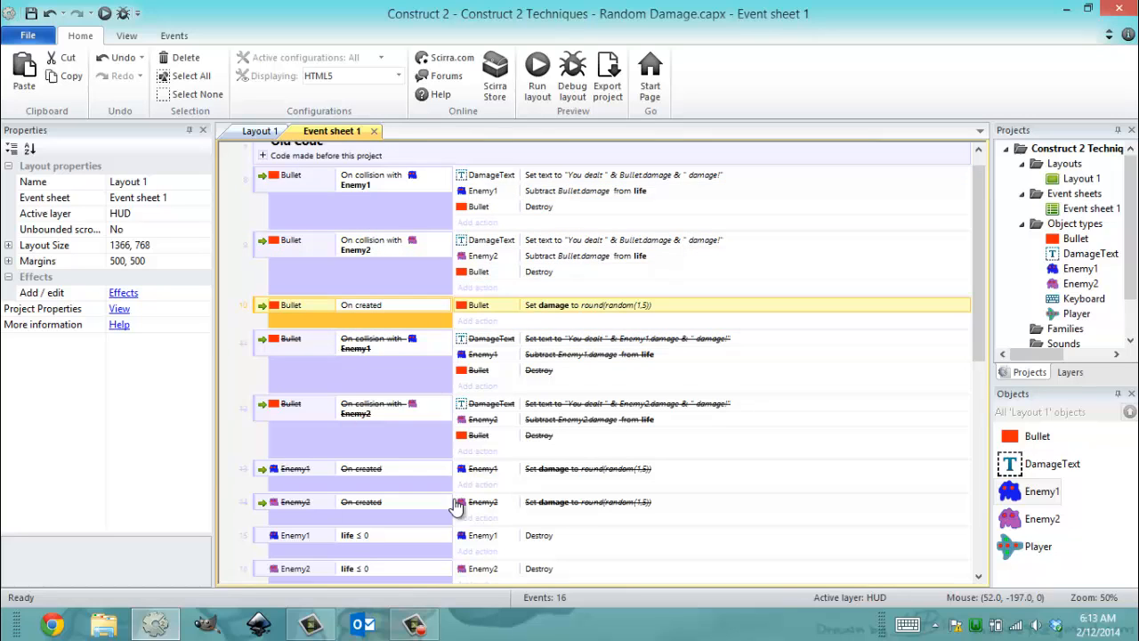
scroll(up, 3)
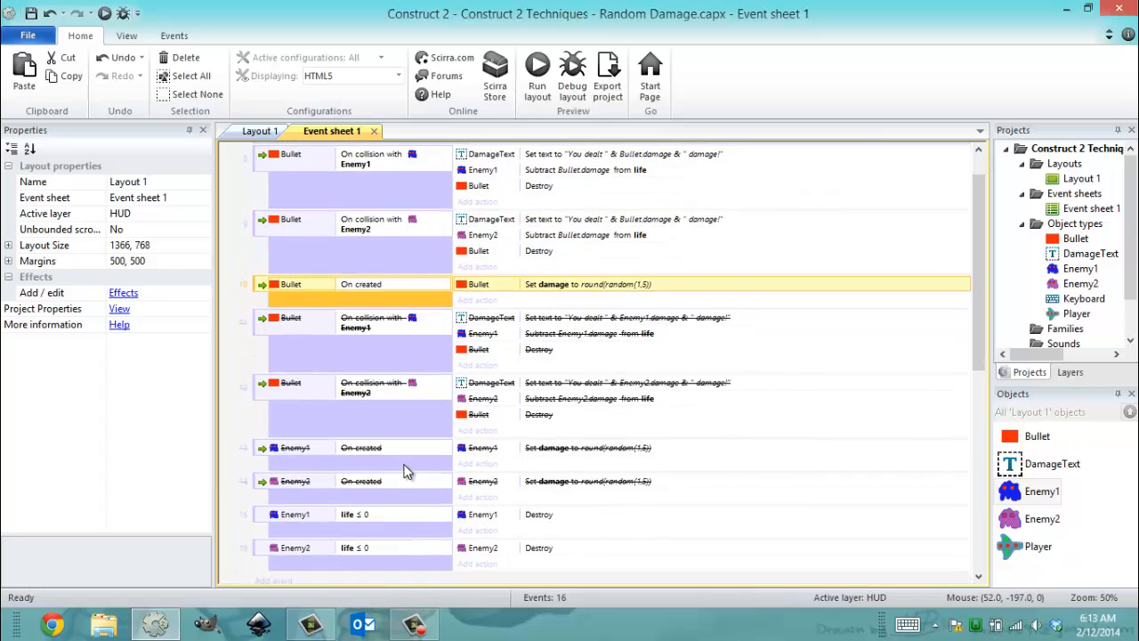
click(347, 153)
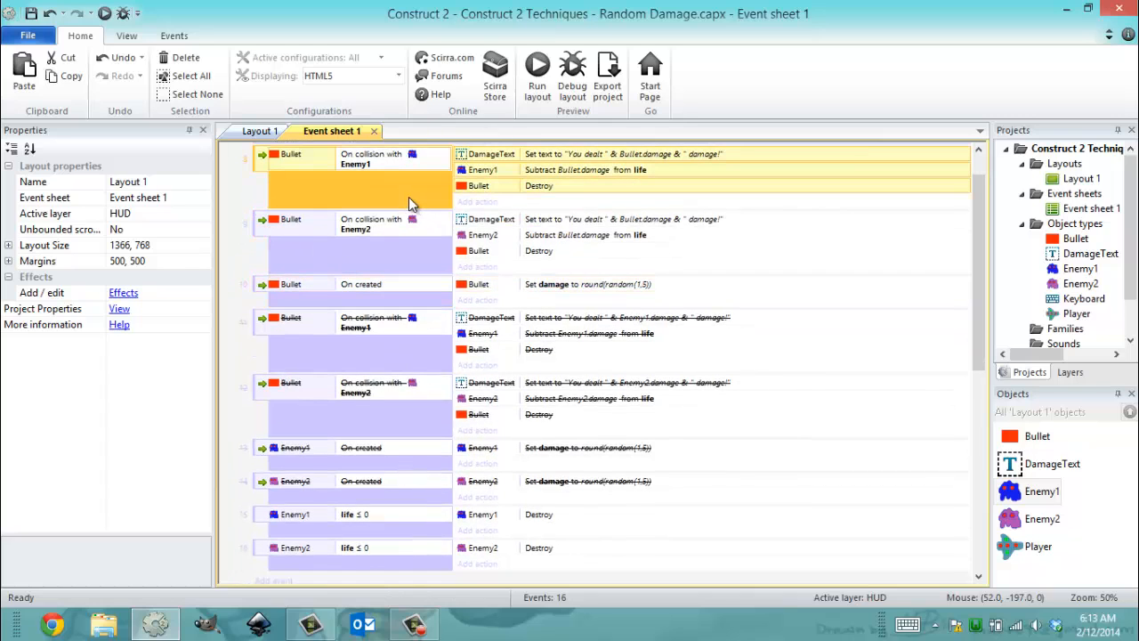
click(288, 156)
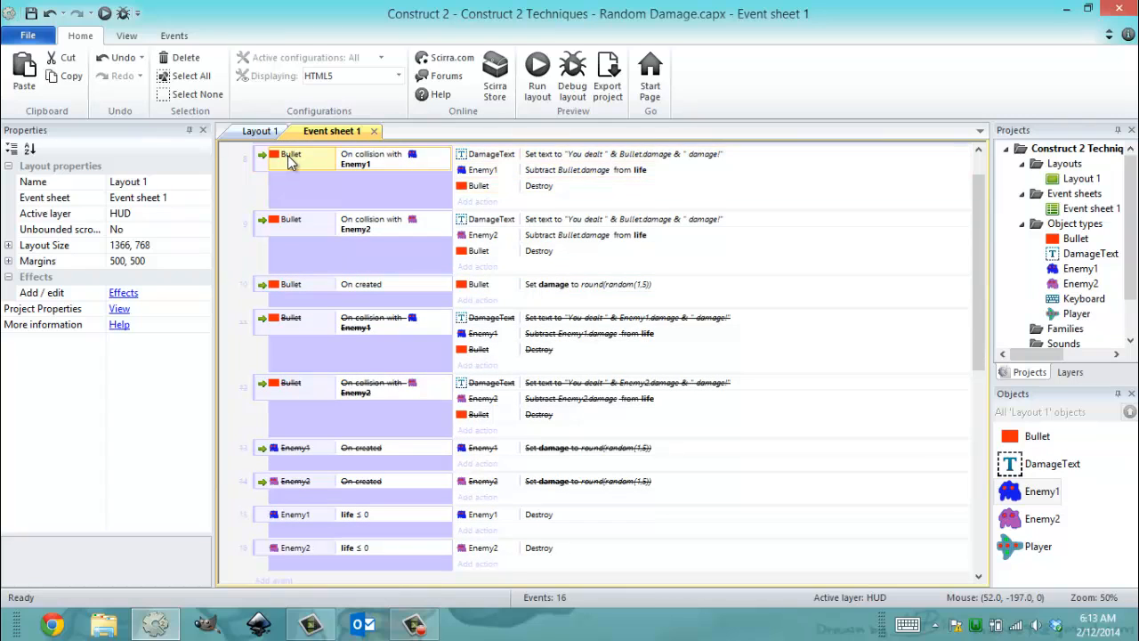
mouse_move(442, 167)
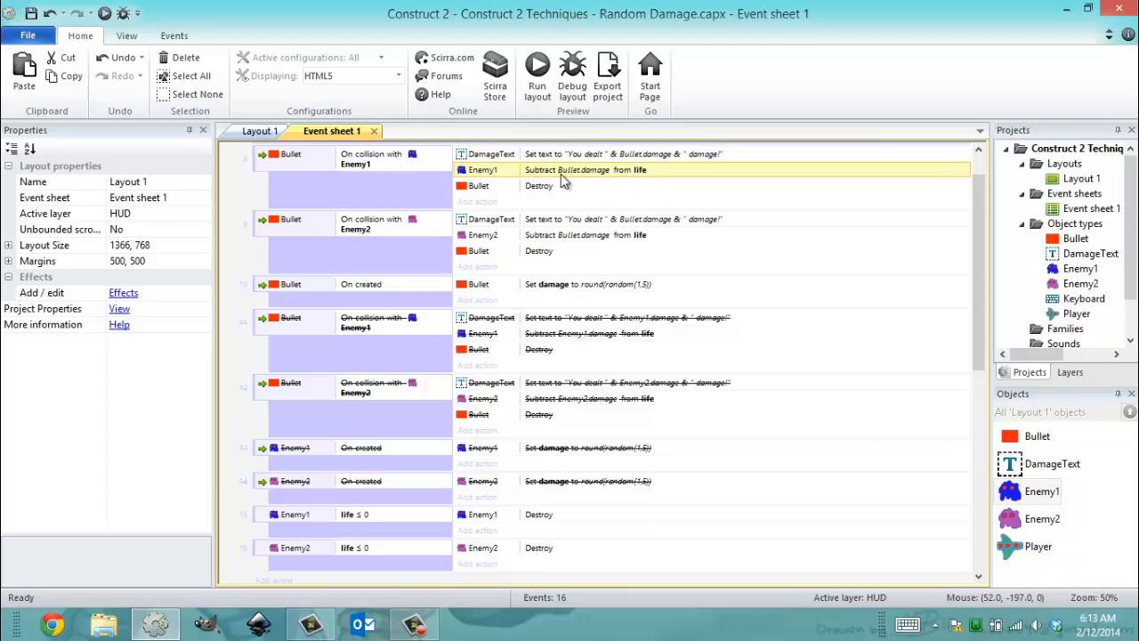
click(537, 185)
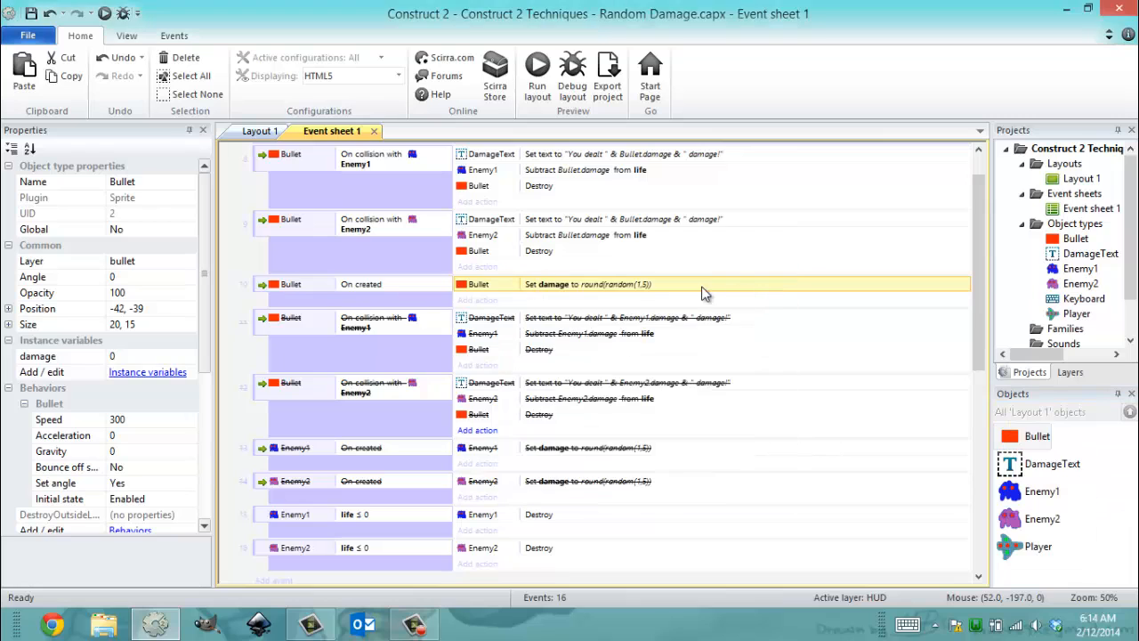
double_click(587, 283)
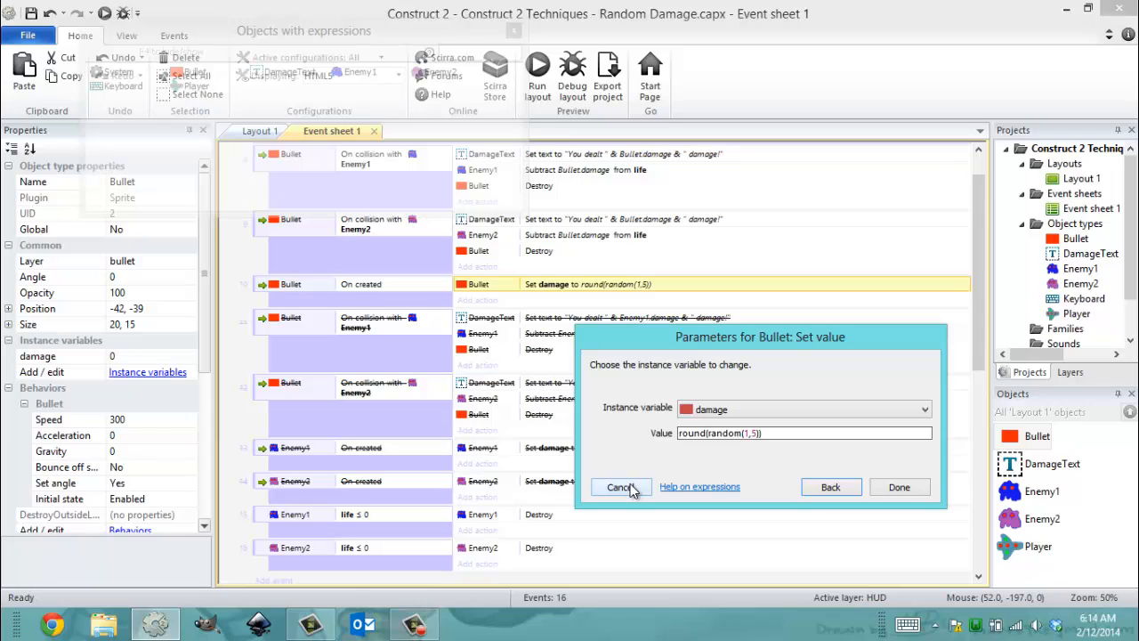
click(621, 487)
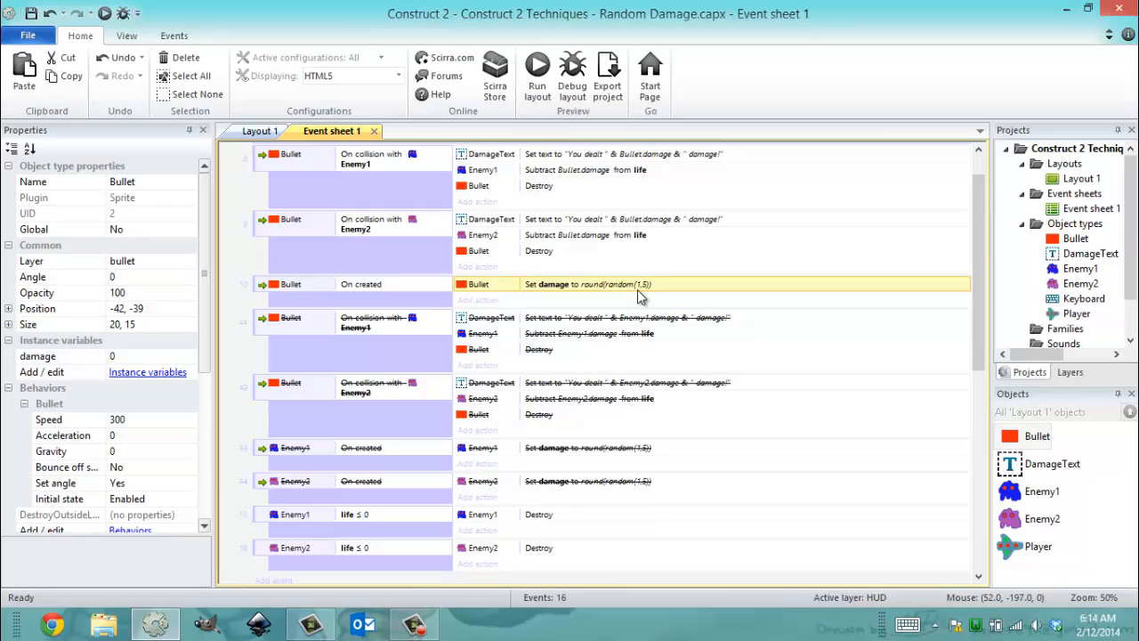
mouse_move(327, 299)
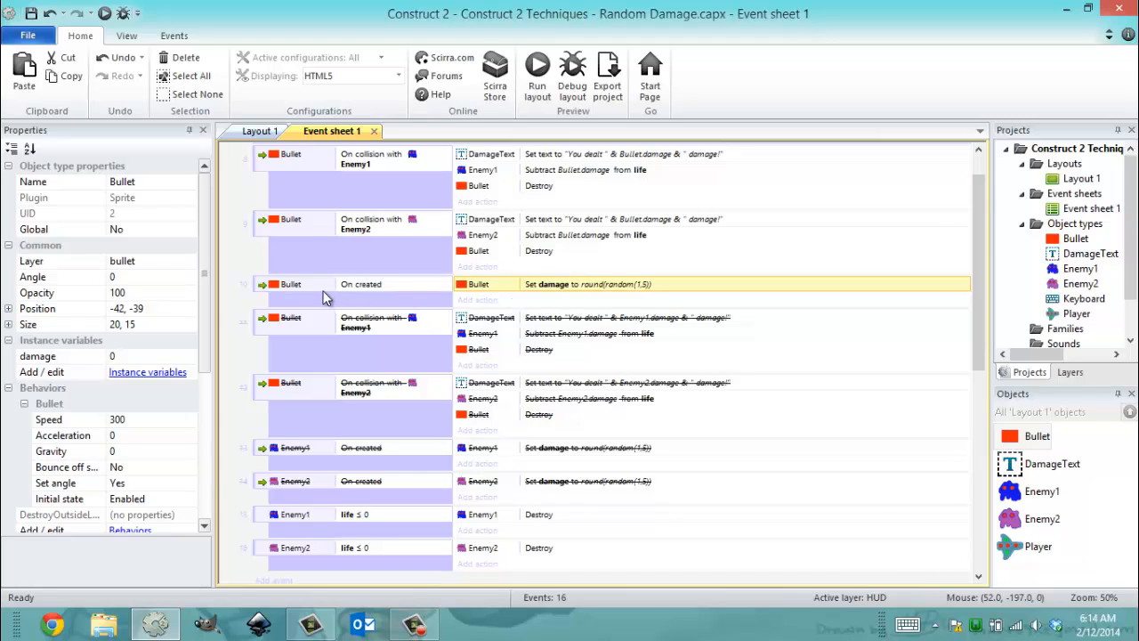
mouse_move(241, 313)
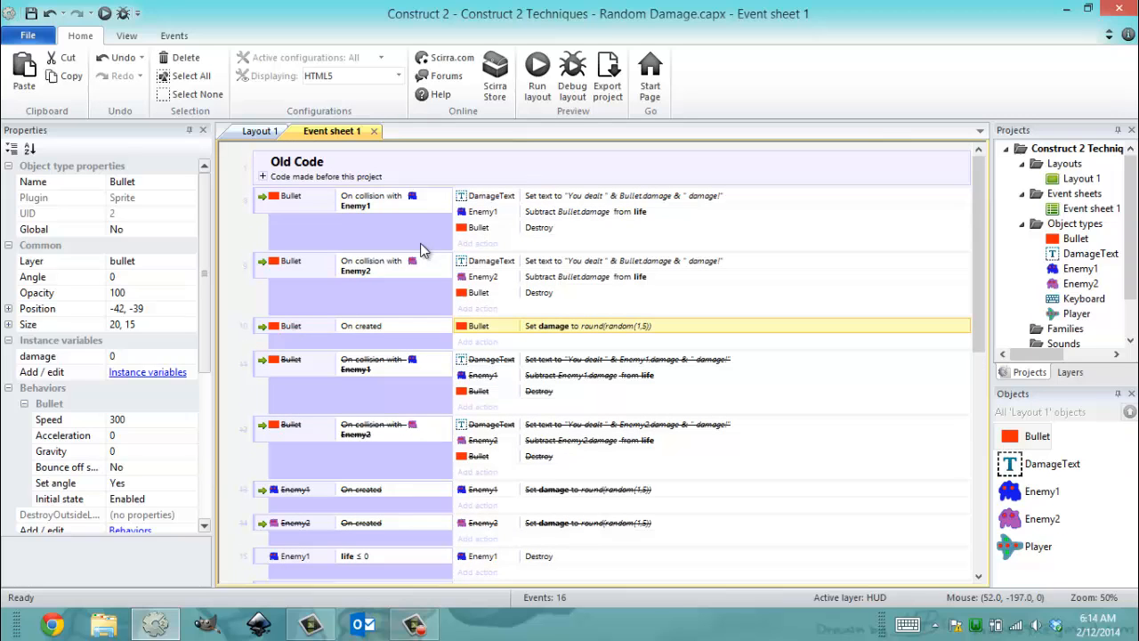
mouse_move(420, 251)
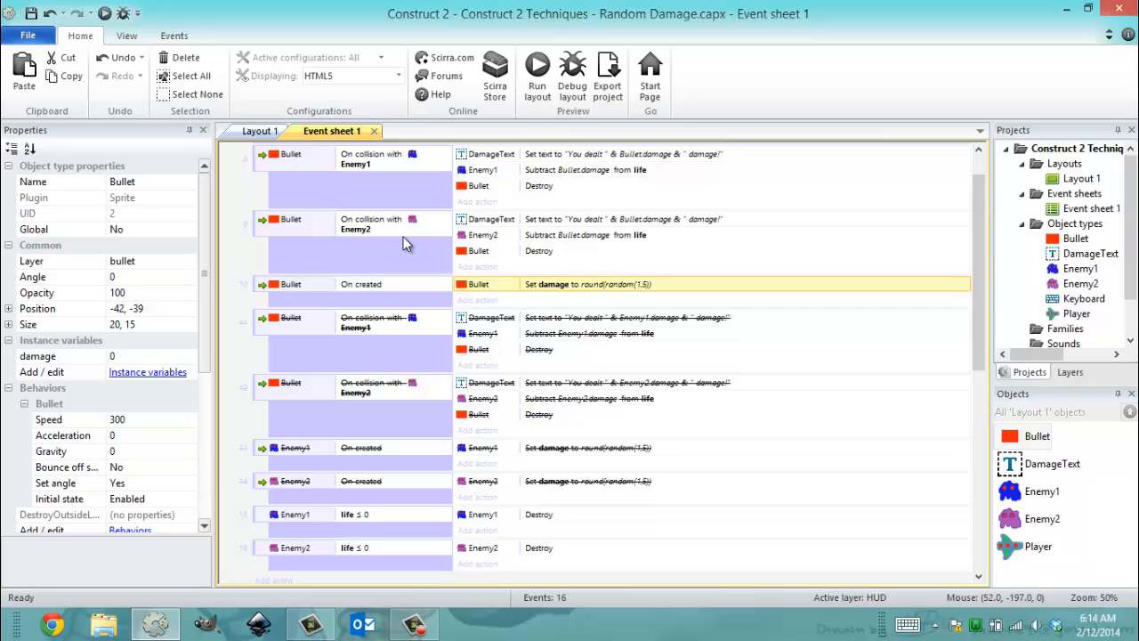
scroll(down, 3)
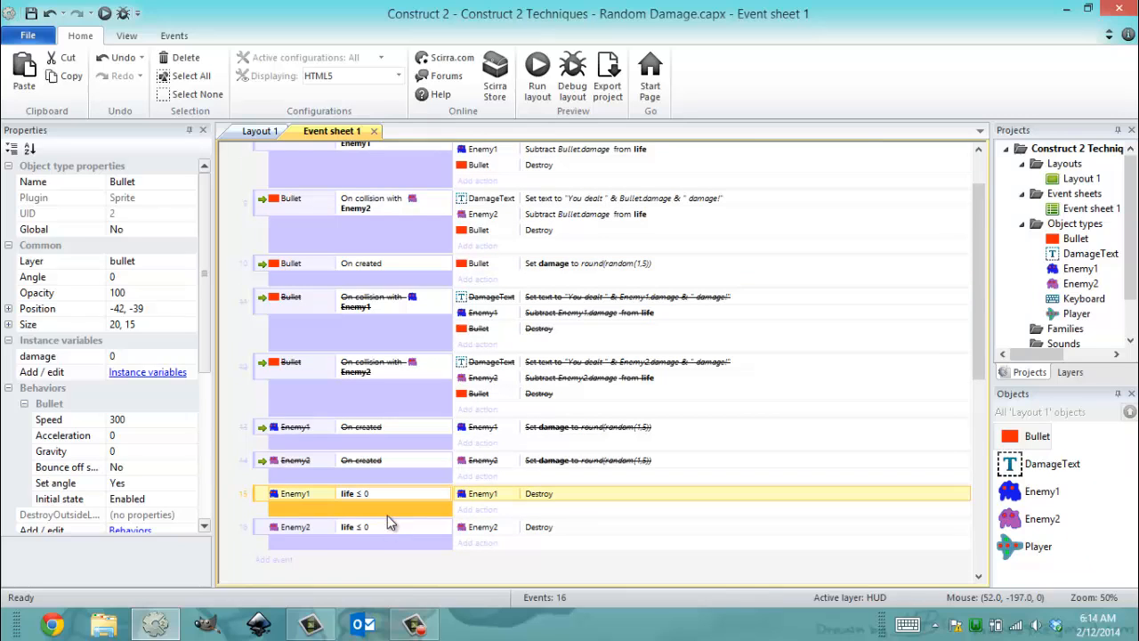
click(354, 527)
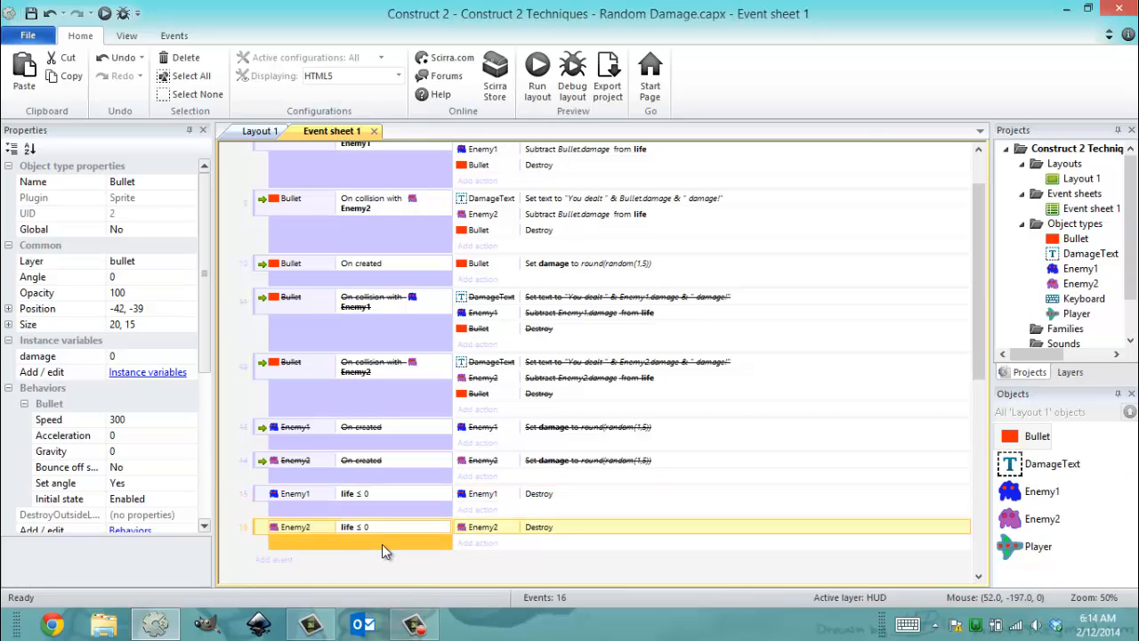
mouse_move(388, 543)
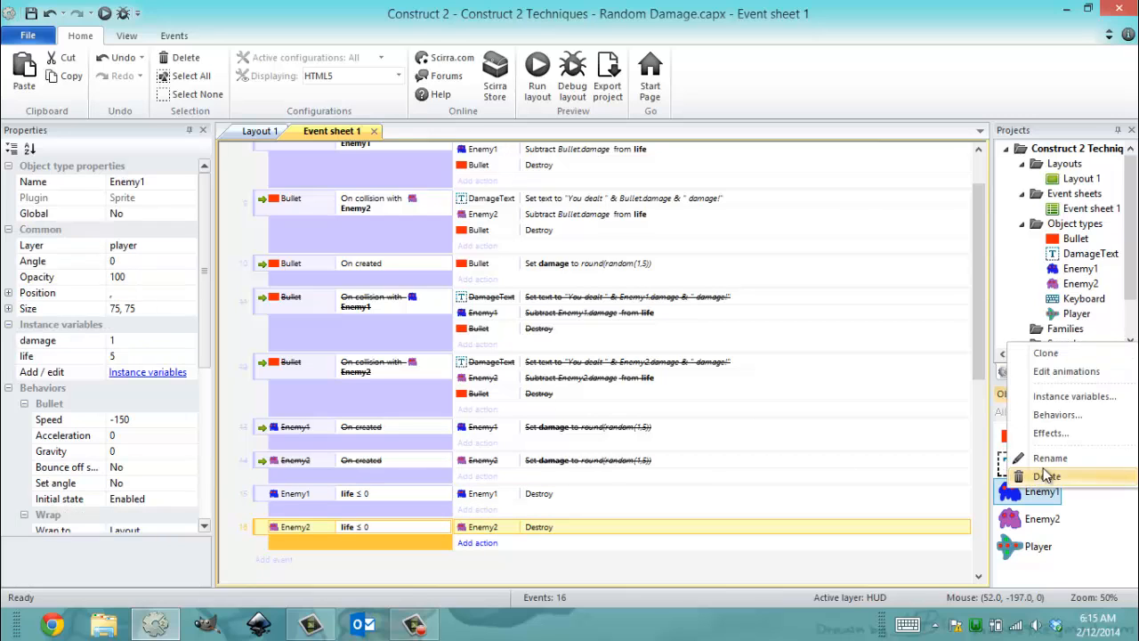
click(1075, 395)
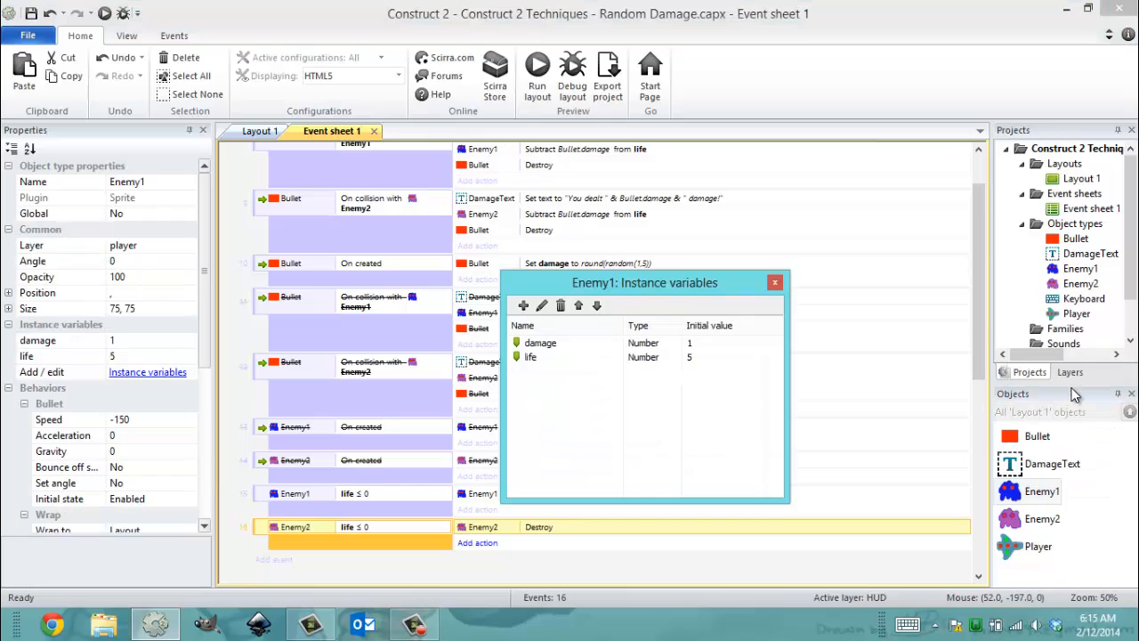
click(774, 281)
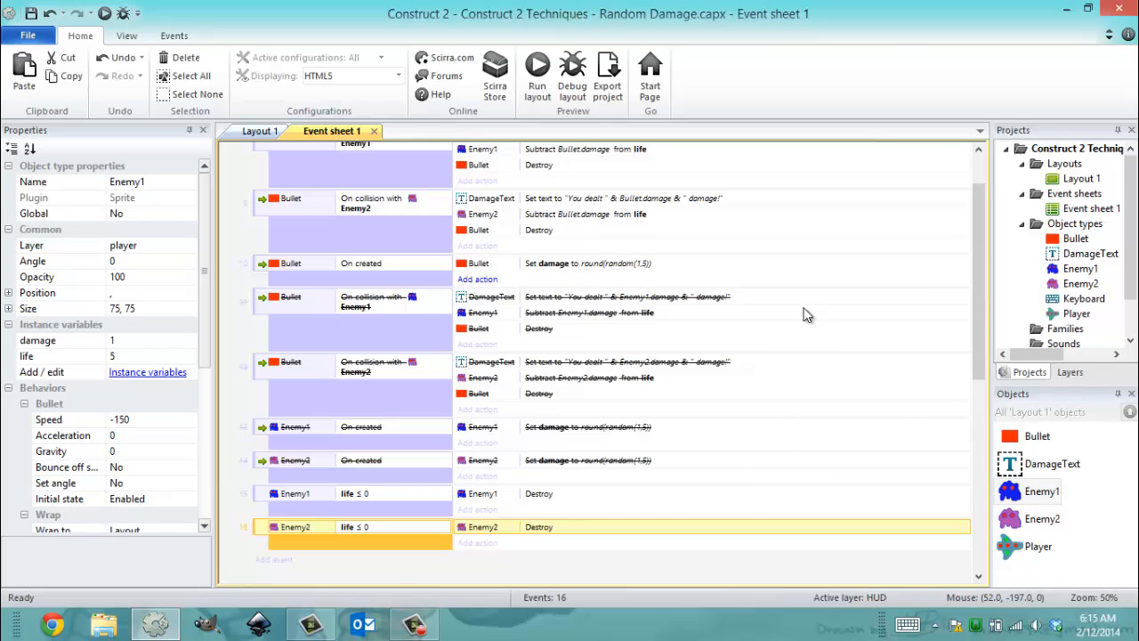
click(1043, 519)
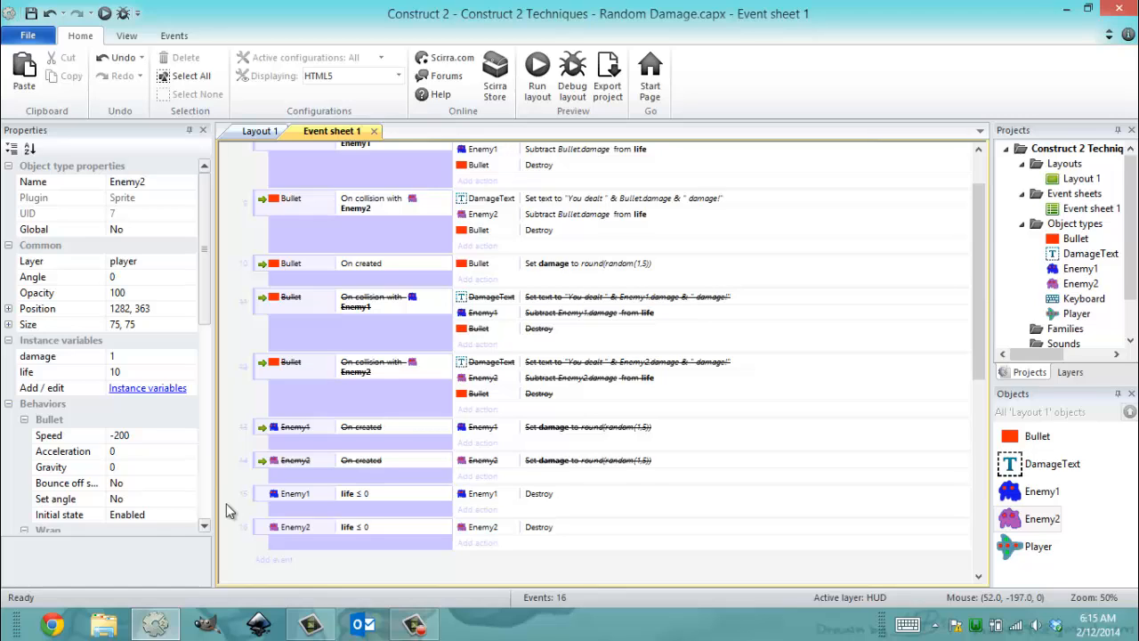
mouse_move(163, 477)
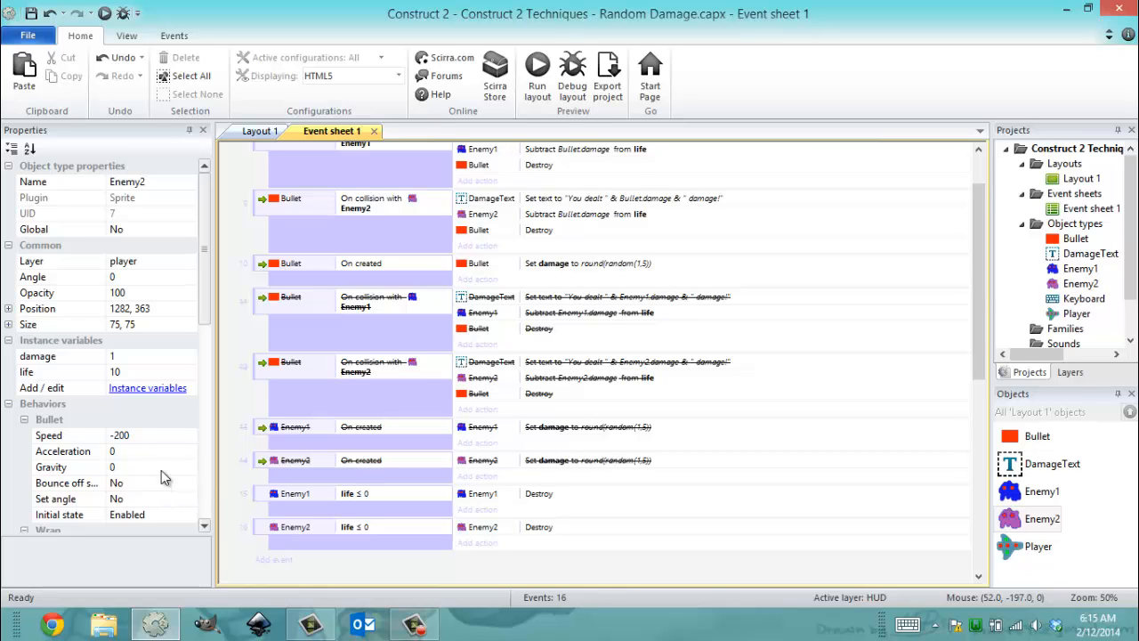
scroll(up, 3)
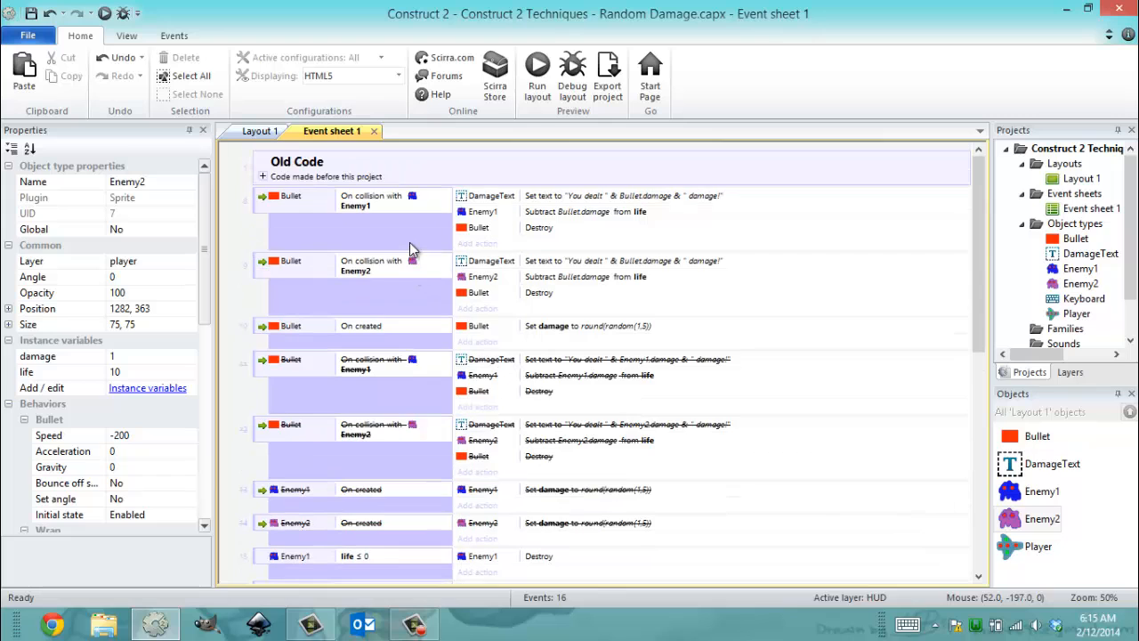
Toggle the Bullet collision damage events disabled and the Enemy-based damage events enabled.
right_click(356, 196)
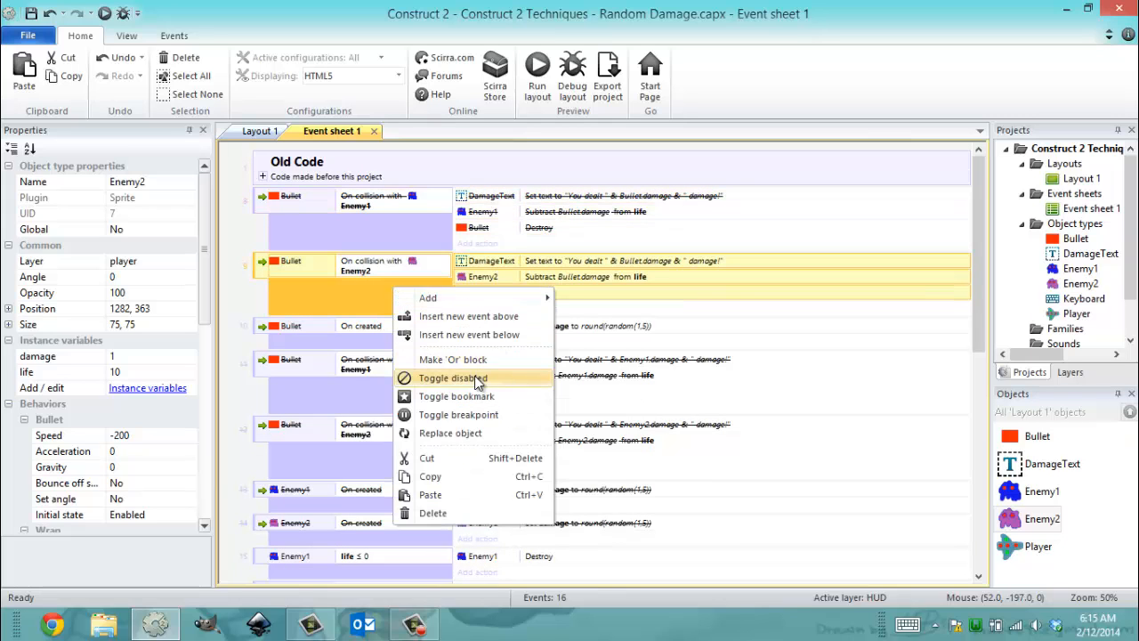
click(452, 377)
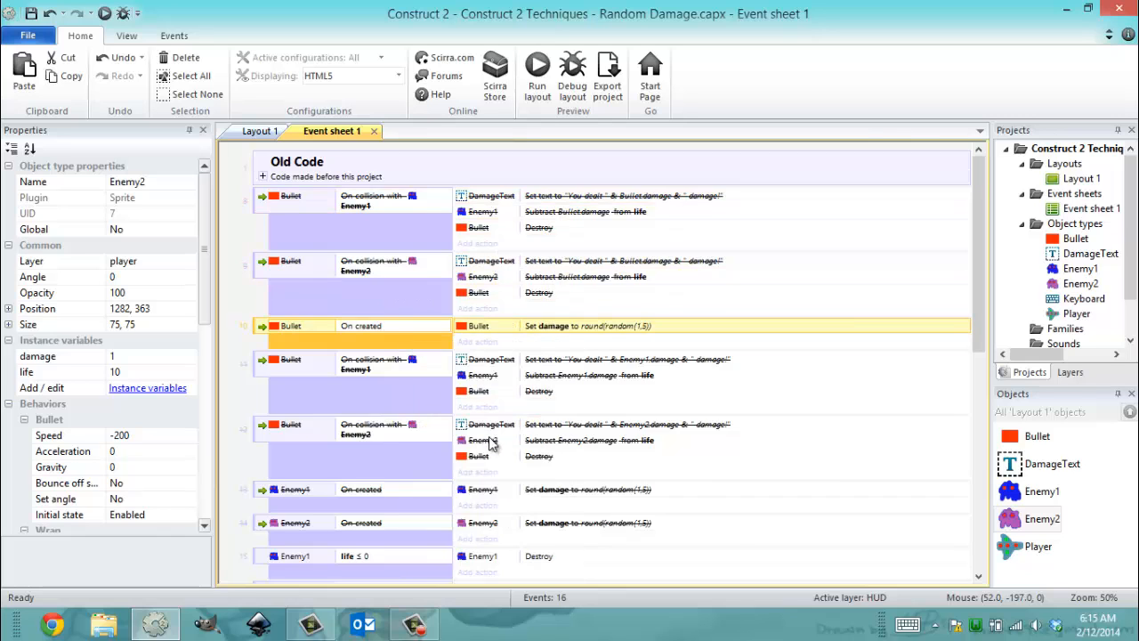
click(374, 365)
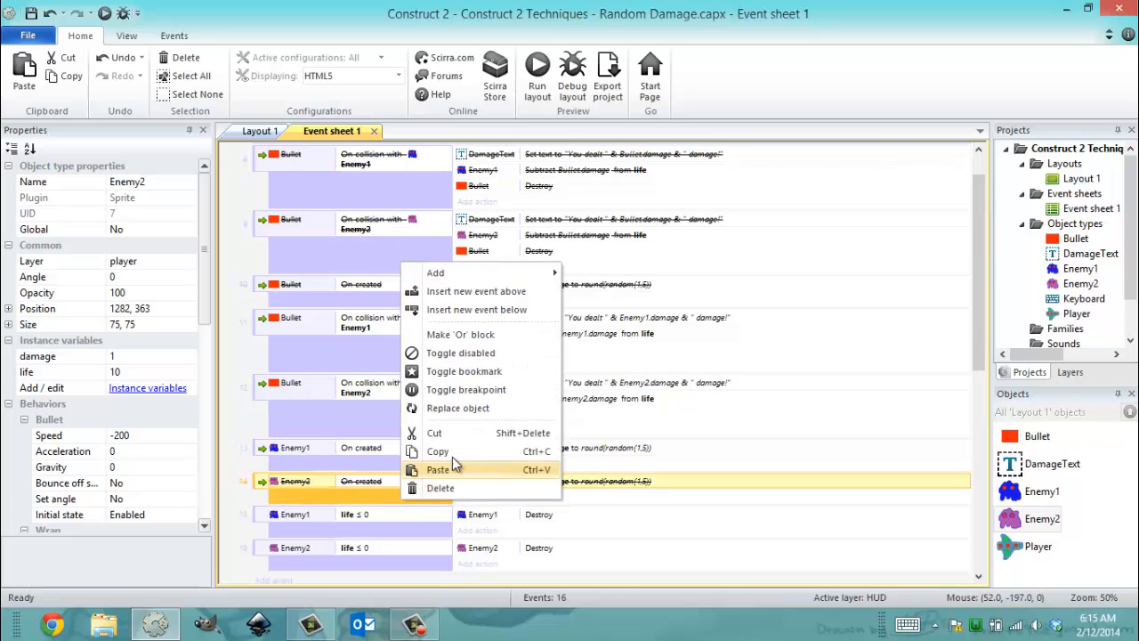
click(260, 131)
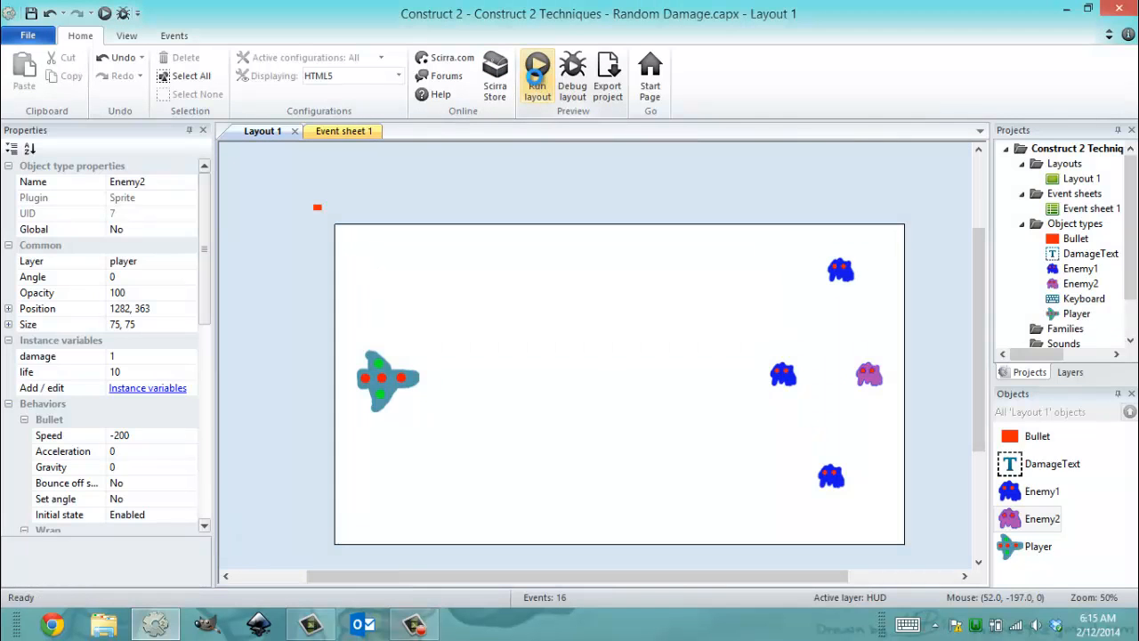
click(538, 73)
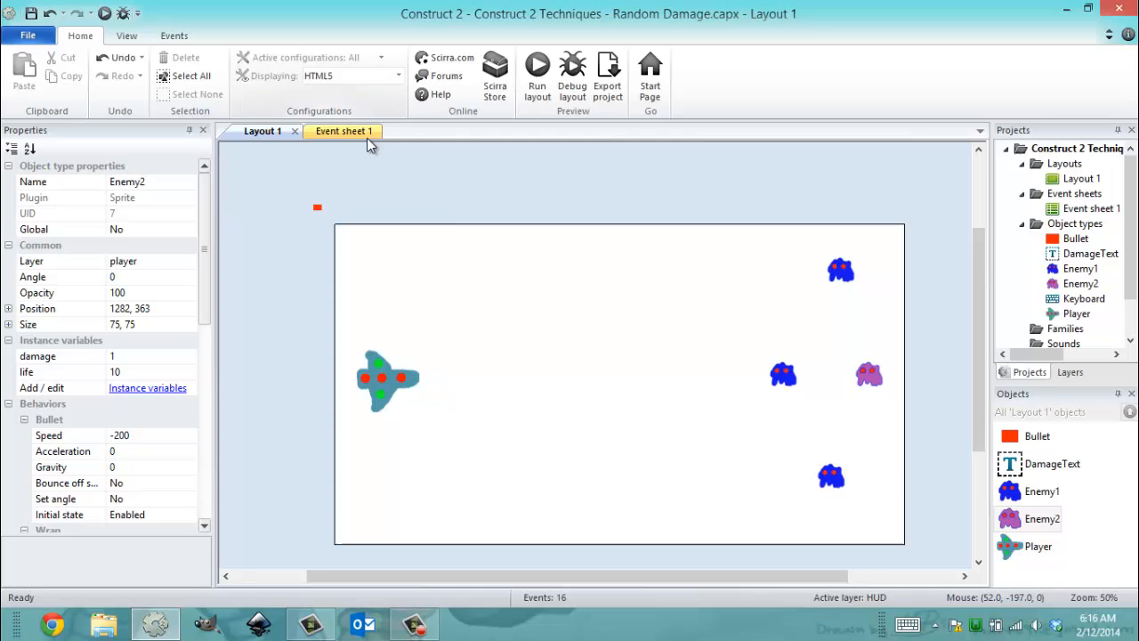
Review Enemy1's life-minus-Enemy1.damage action and its instance variables on Event sheet 1 without edits.
click(331, 132)
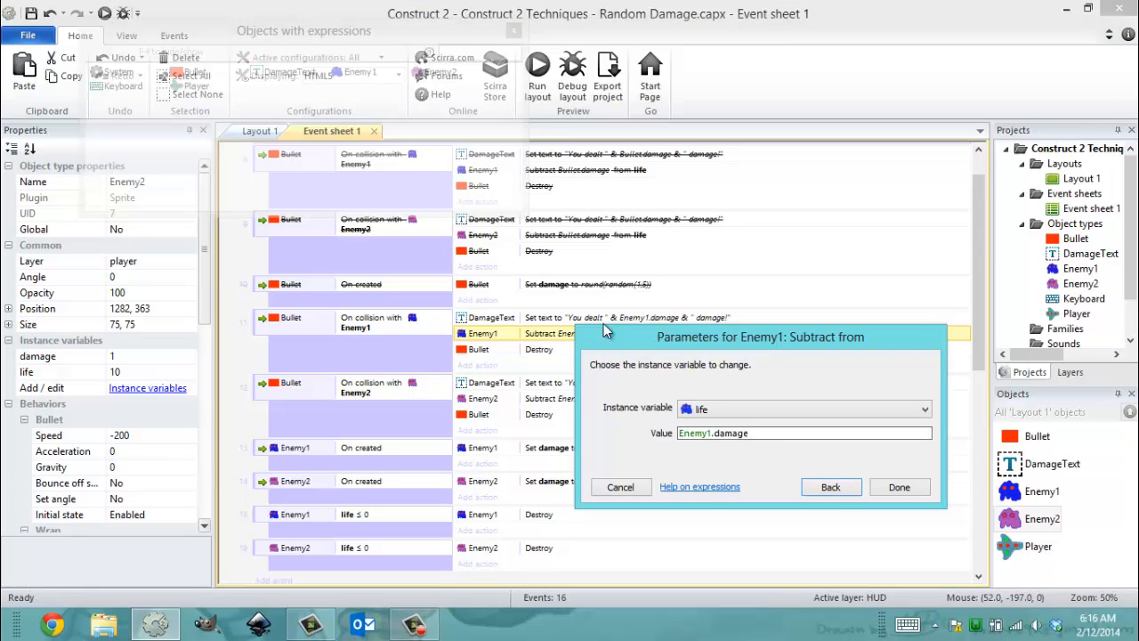
click(899, 488)
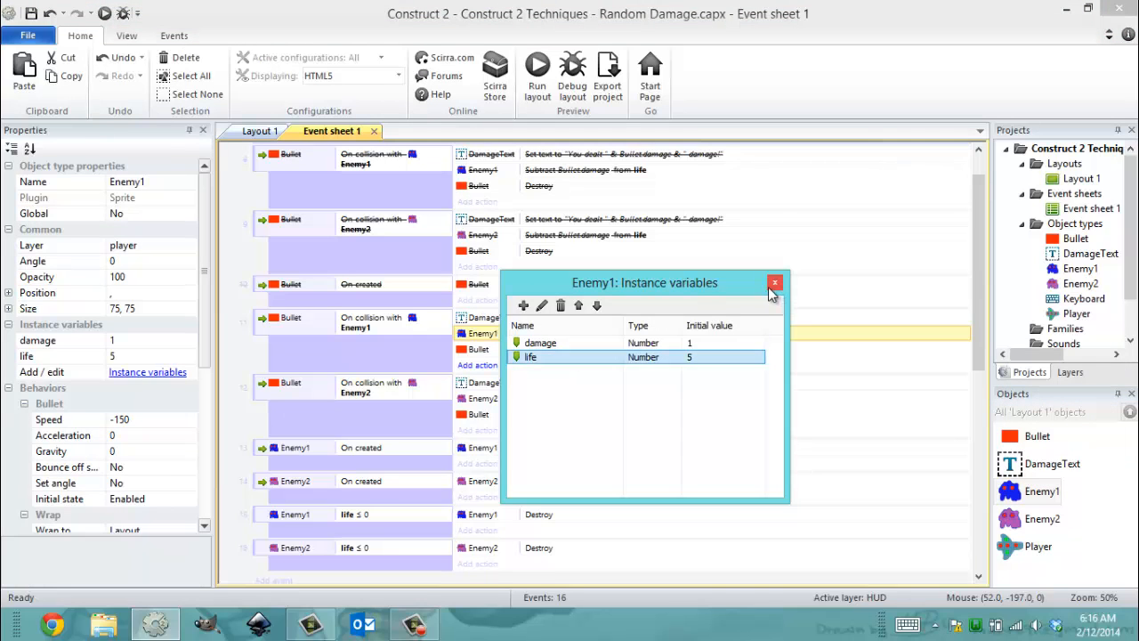
click(774, 283)
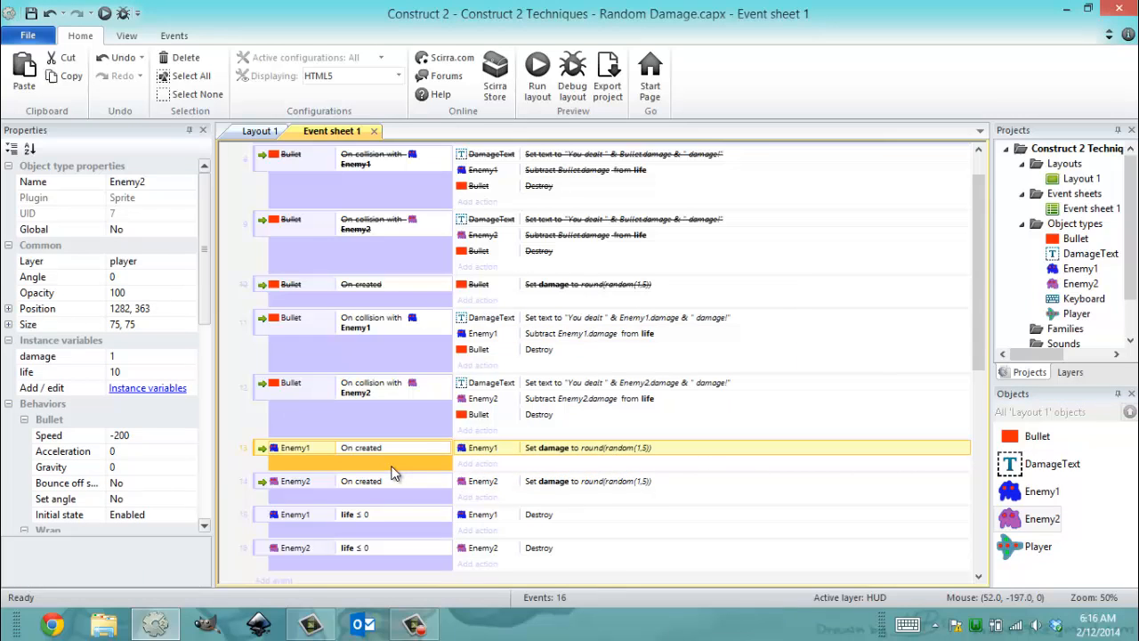
mouse_move(363, 489)
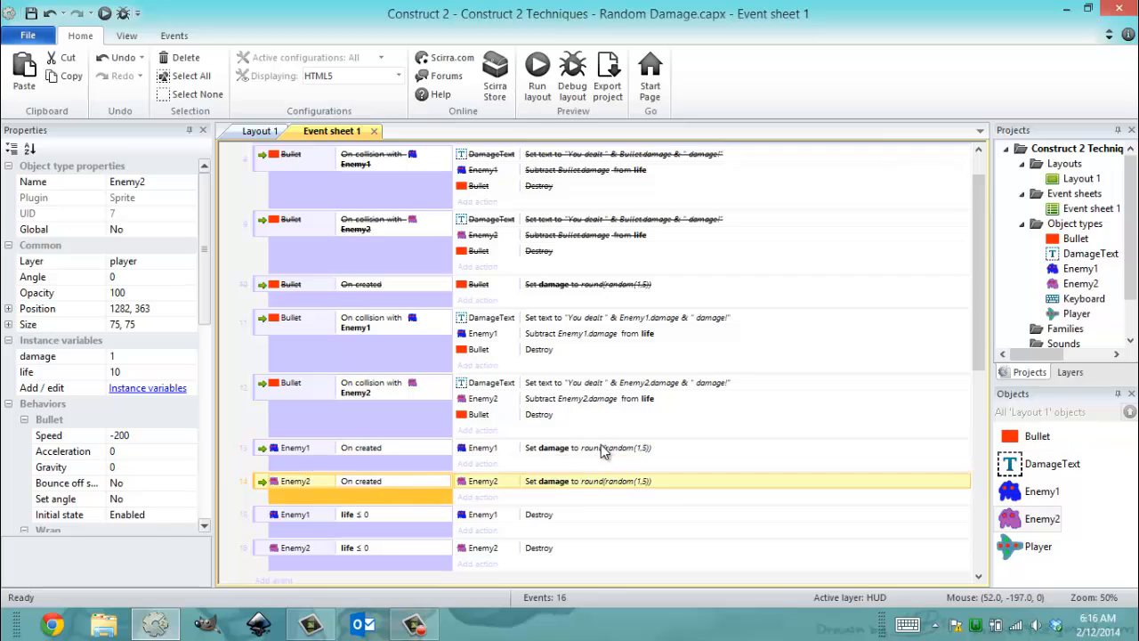
double_click(587, 447)
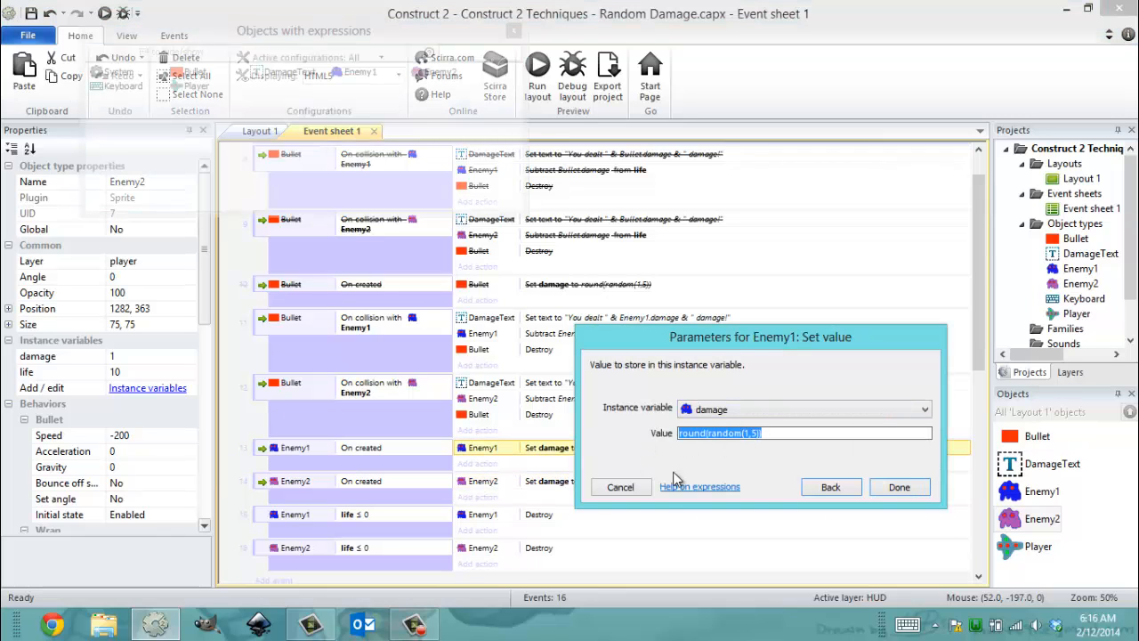
click(899, 487)
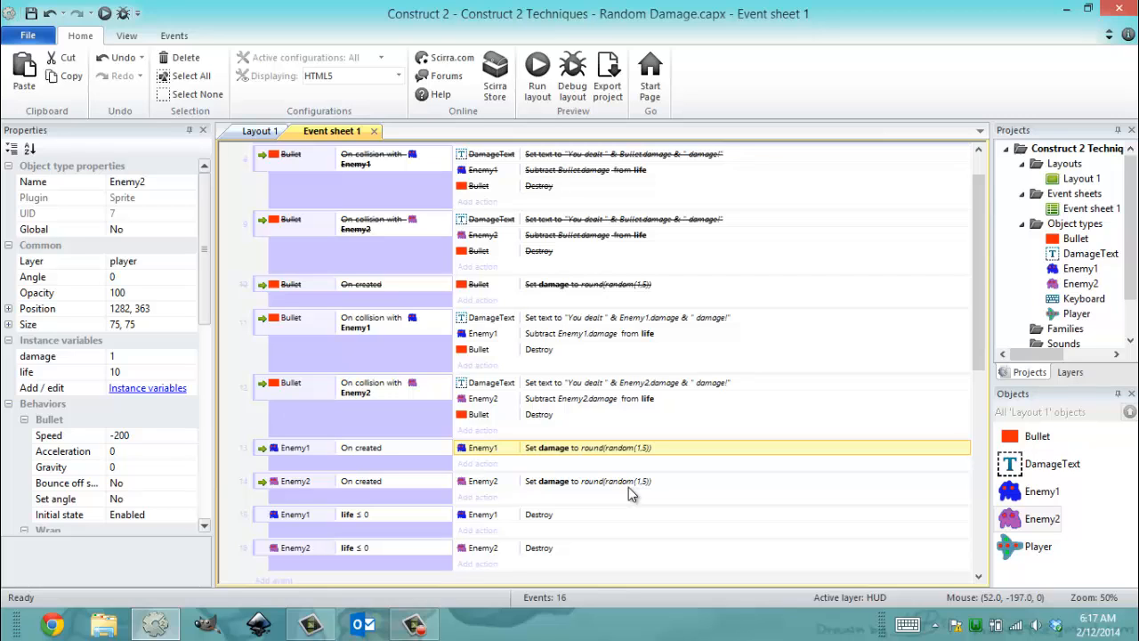
mouse_move(283, 418)
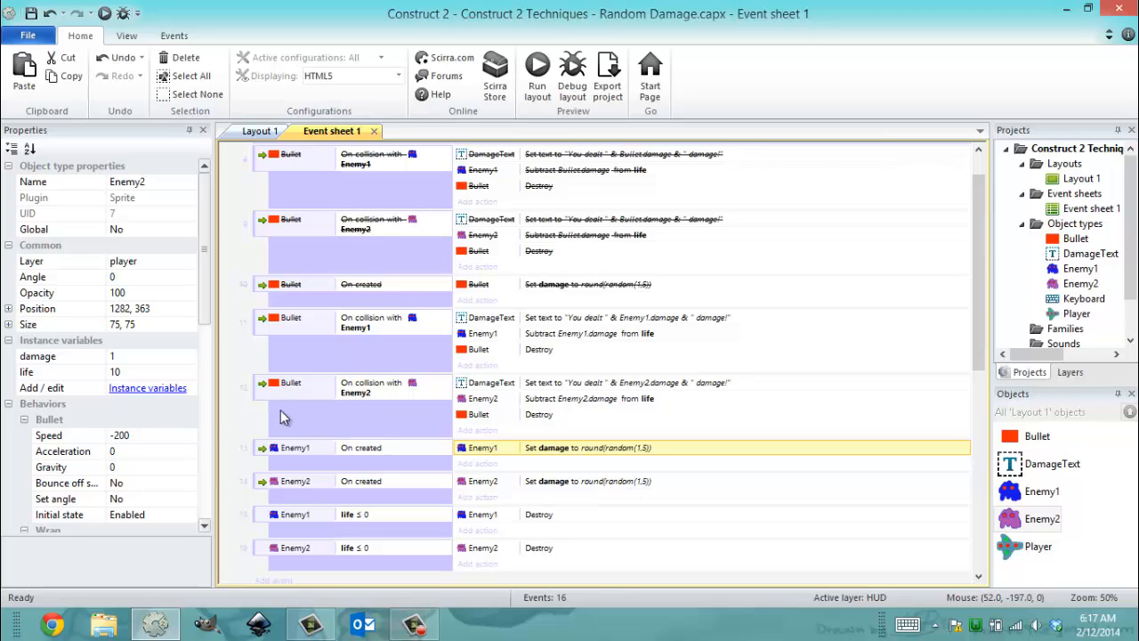